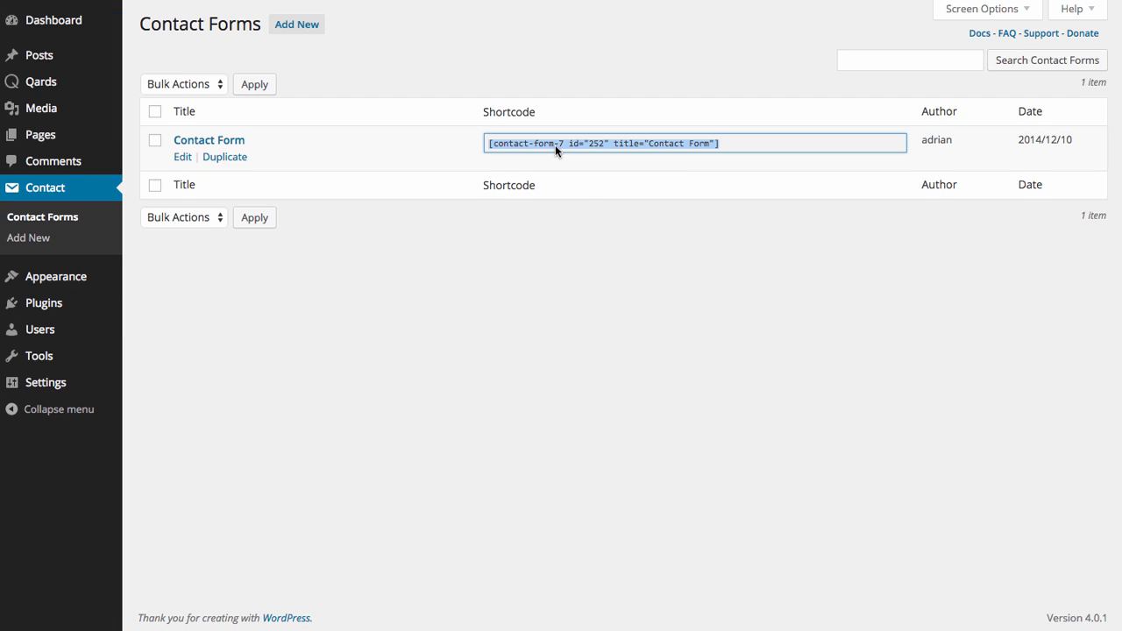
{"action": "mouse_move", "coordinate": [577, 211]}
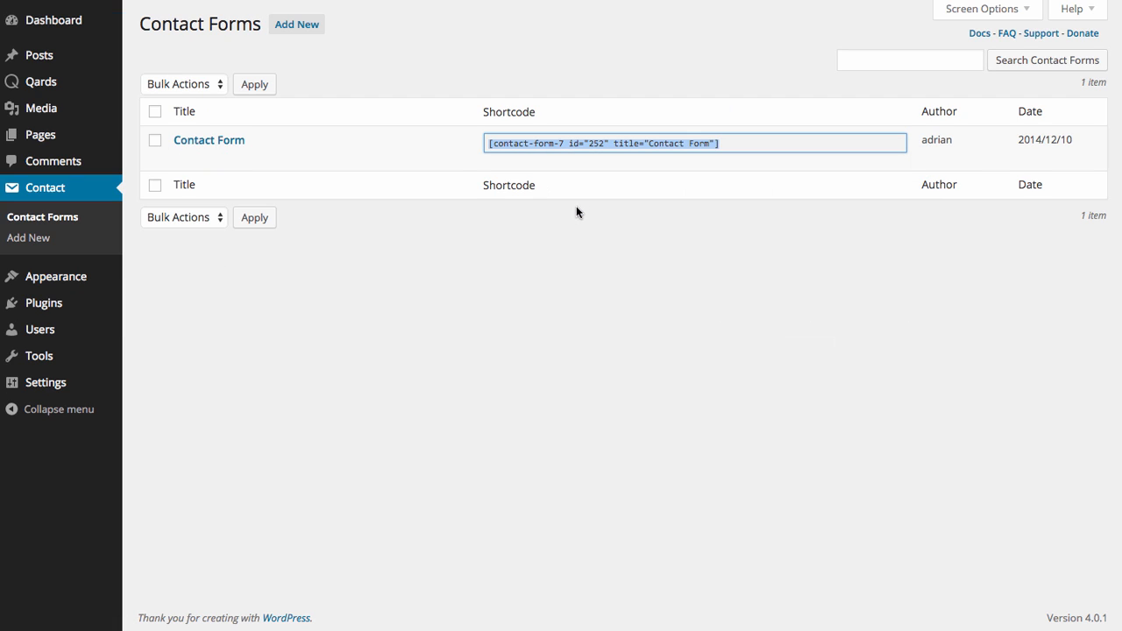
Go to the Qards pages list showing the Pablo page
{"action": "left_click", "coordinate": [41, 80]}
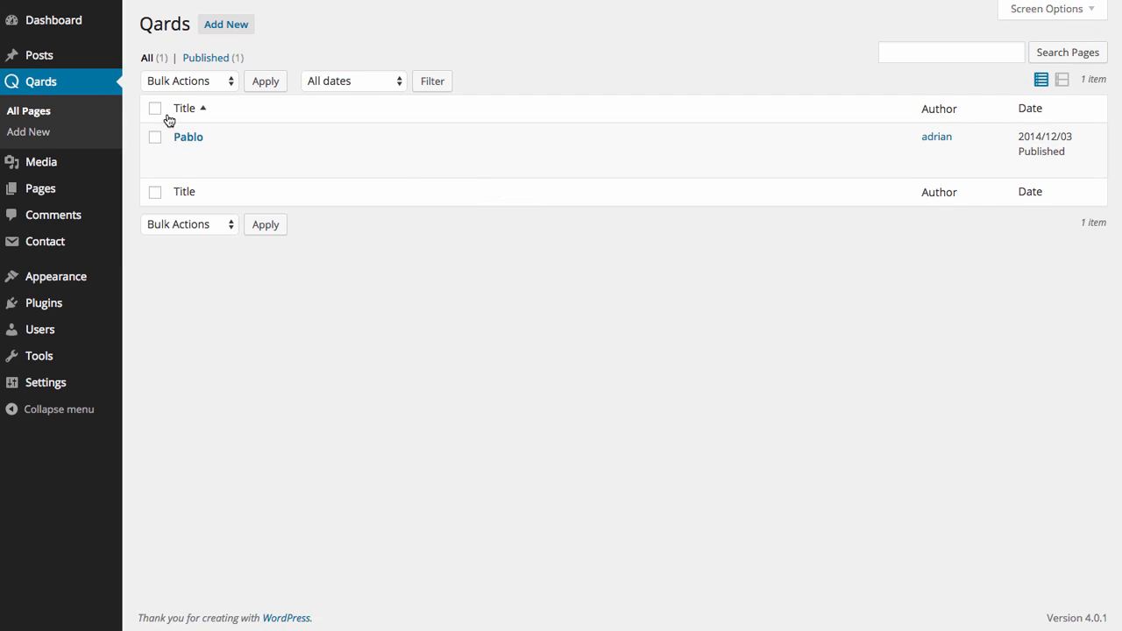
Open Pablo in the Qards visual editor, reach the subscribe block and start adding a new block
{"action": "left_click", "coordinate": [370, 158]}
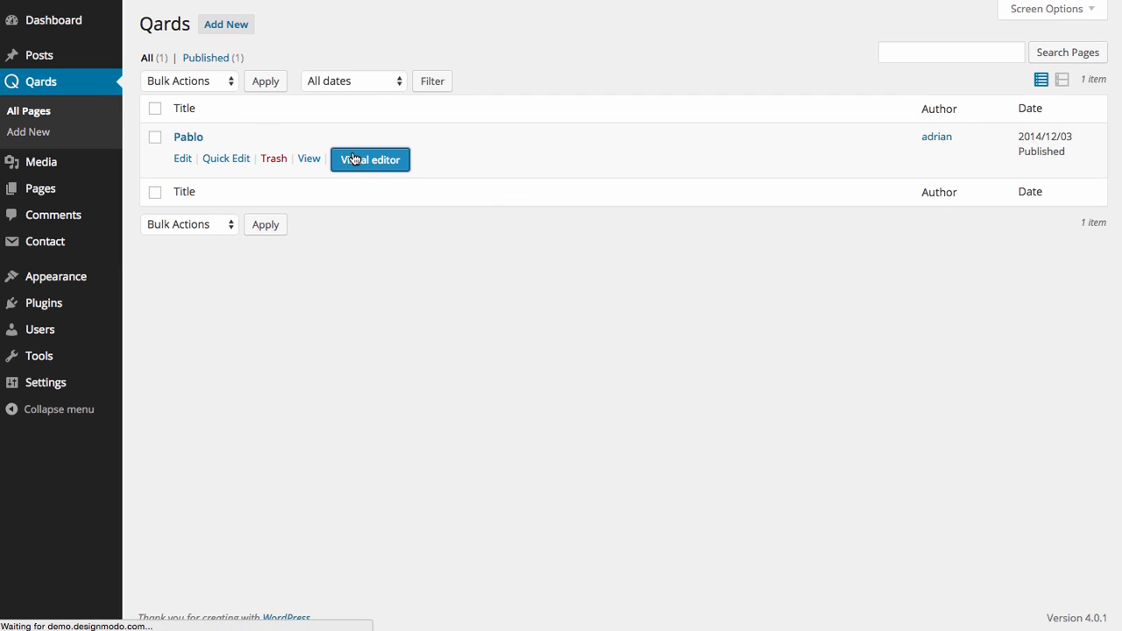
{"action": "left_click", "coordinate": [369, 158]}
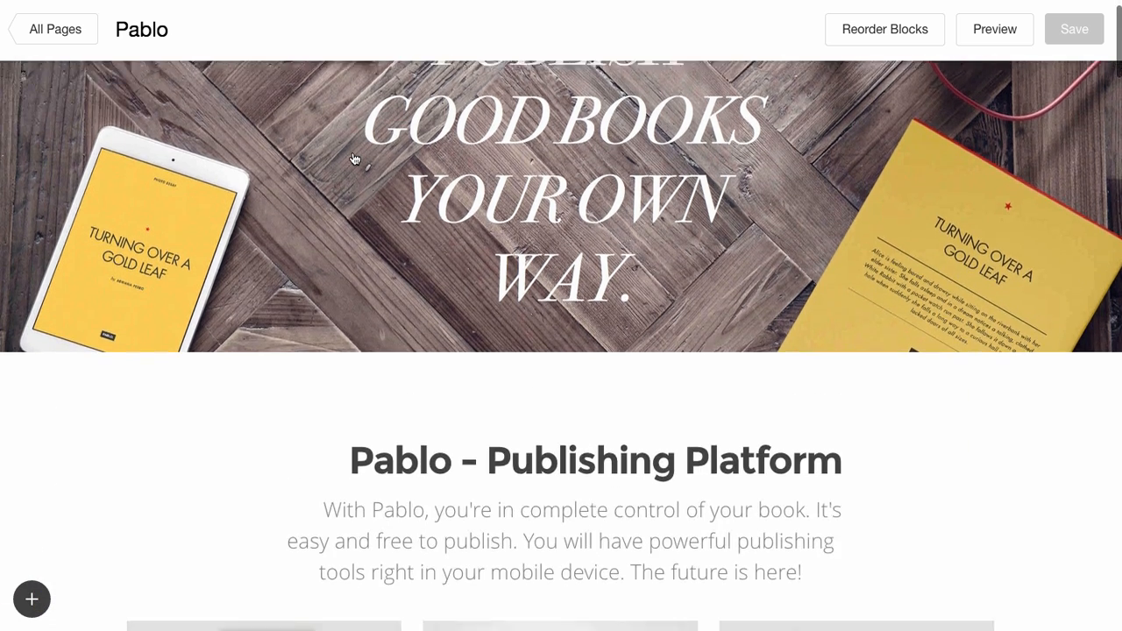
{"action": "scroll", "scroll_direction": "down", "scroll_amount": 3}
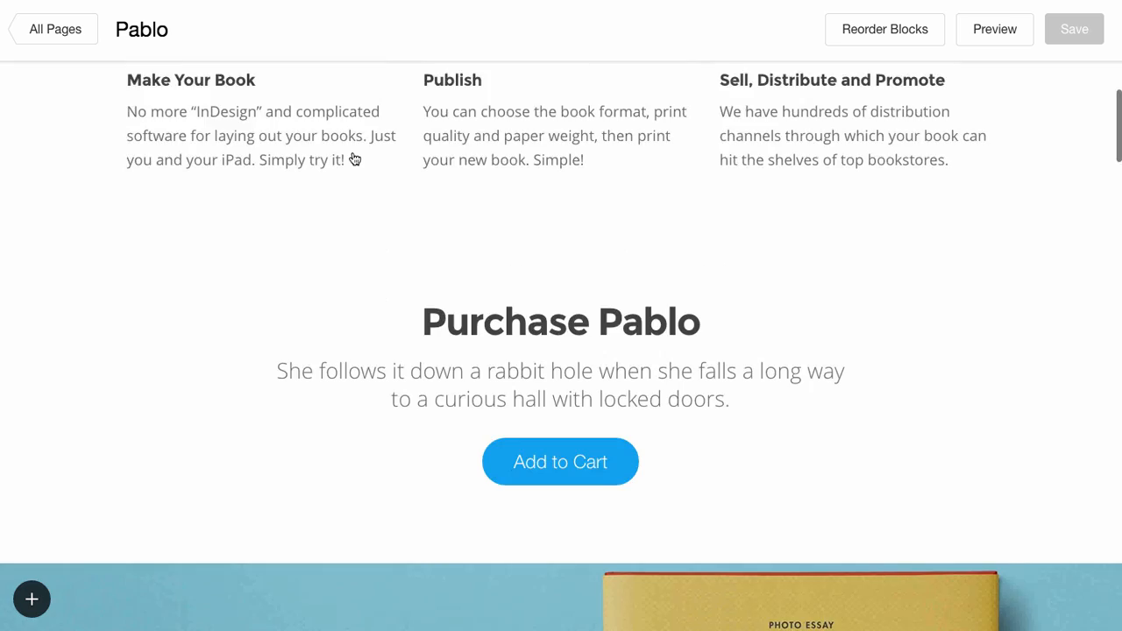
{"action": "scroll", "scroll_direction": "down", "scroll_amount": 3}
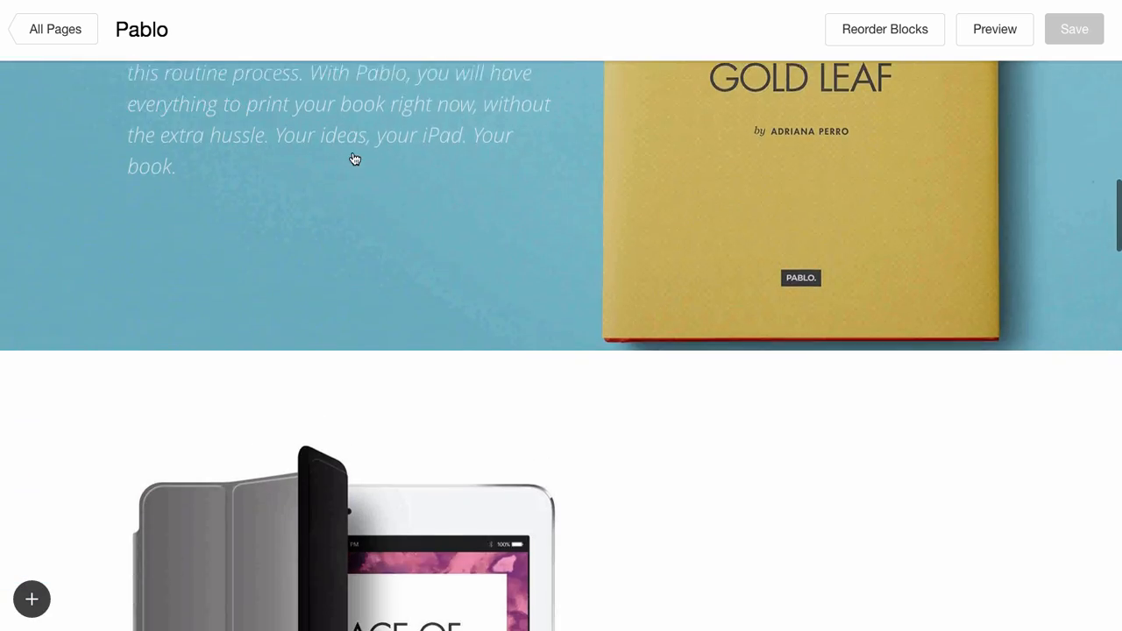
{"action": "scroll", "scroll_direction": "down", "scroll_amount": 3}
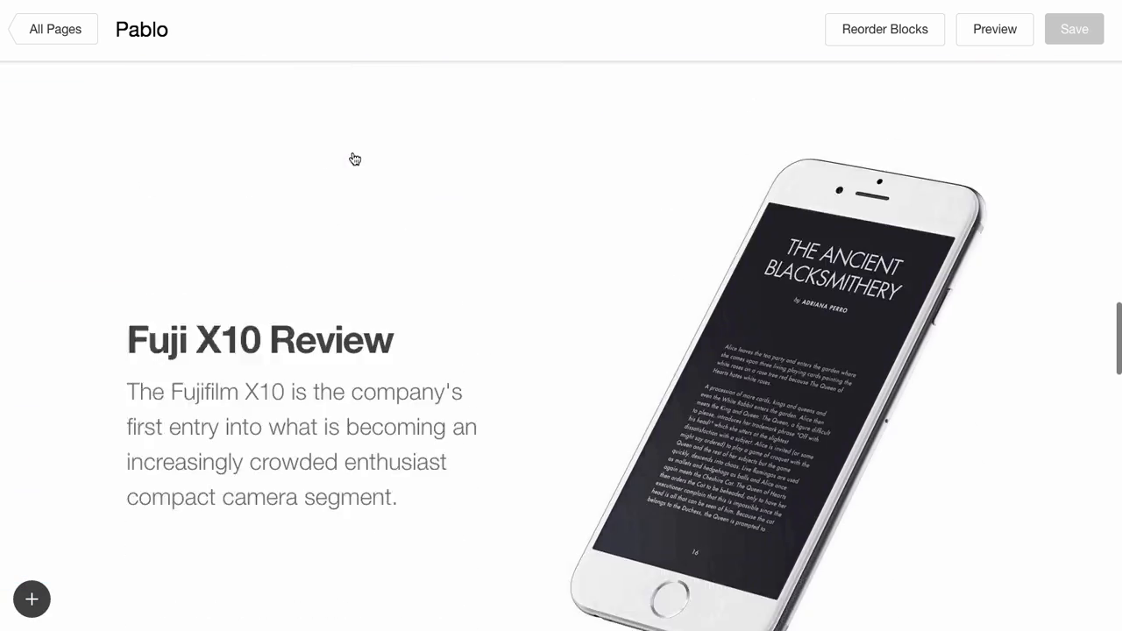
{"action": "scroll", "scroll_direction": "up", "scroll_amount": 3}
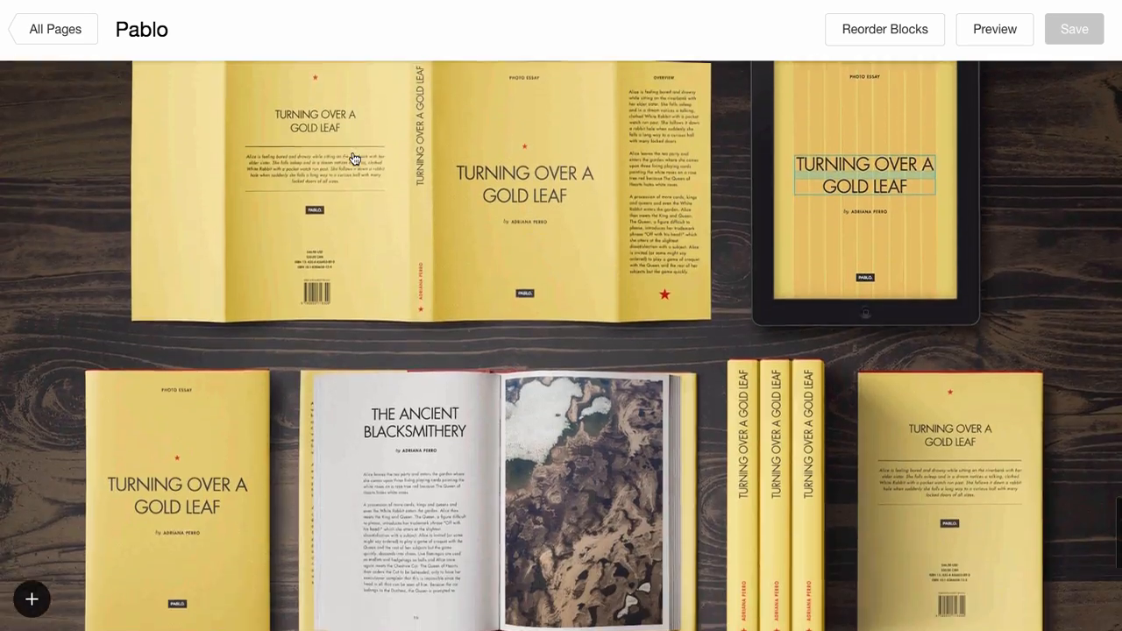
{"action": "scroll", "scroll_direction": "down", "scroll_amount": 3}
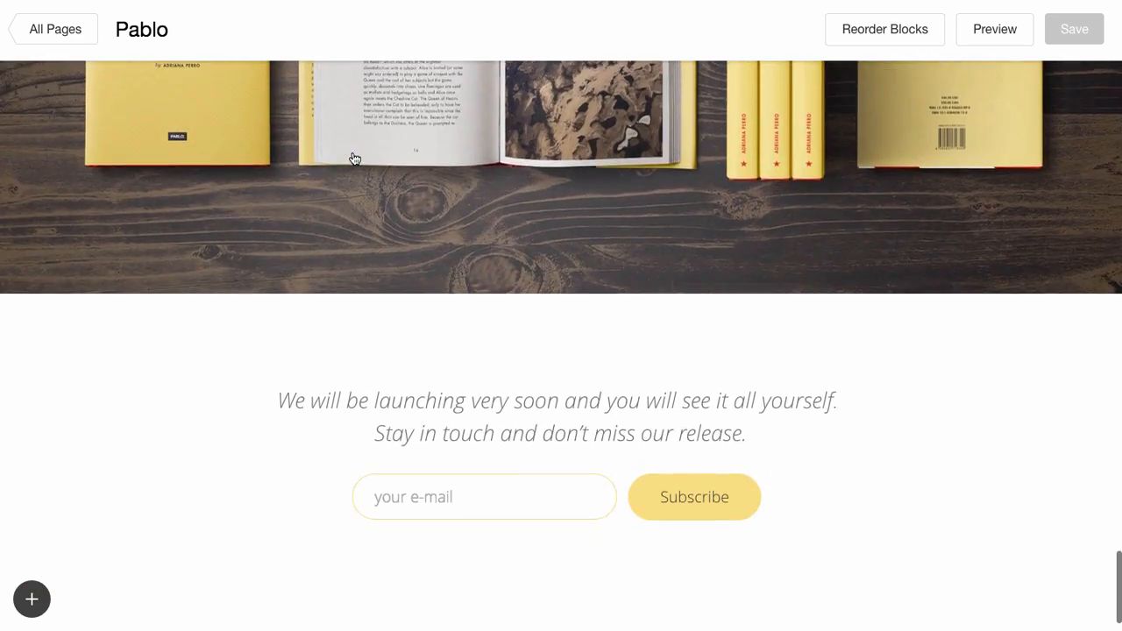
{"action": "left_click", "coordinate": [32, 599]}
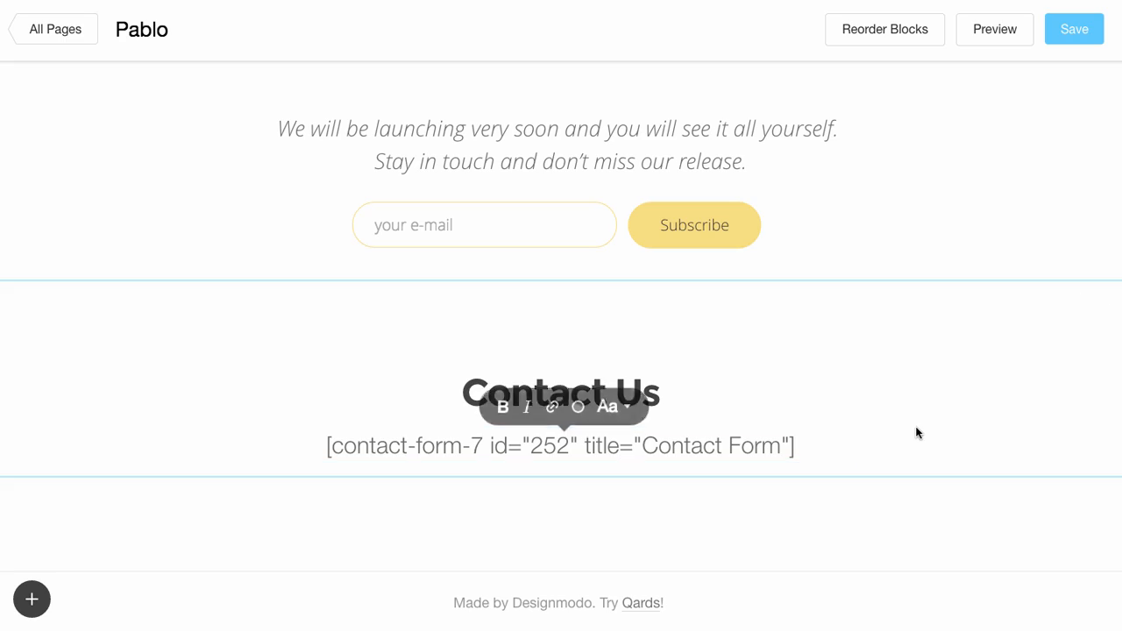
Add the Contact Us text block holding the contact form shortcode and return to admin
{"action": "left_click", "coordinate": [1073, 29]}
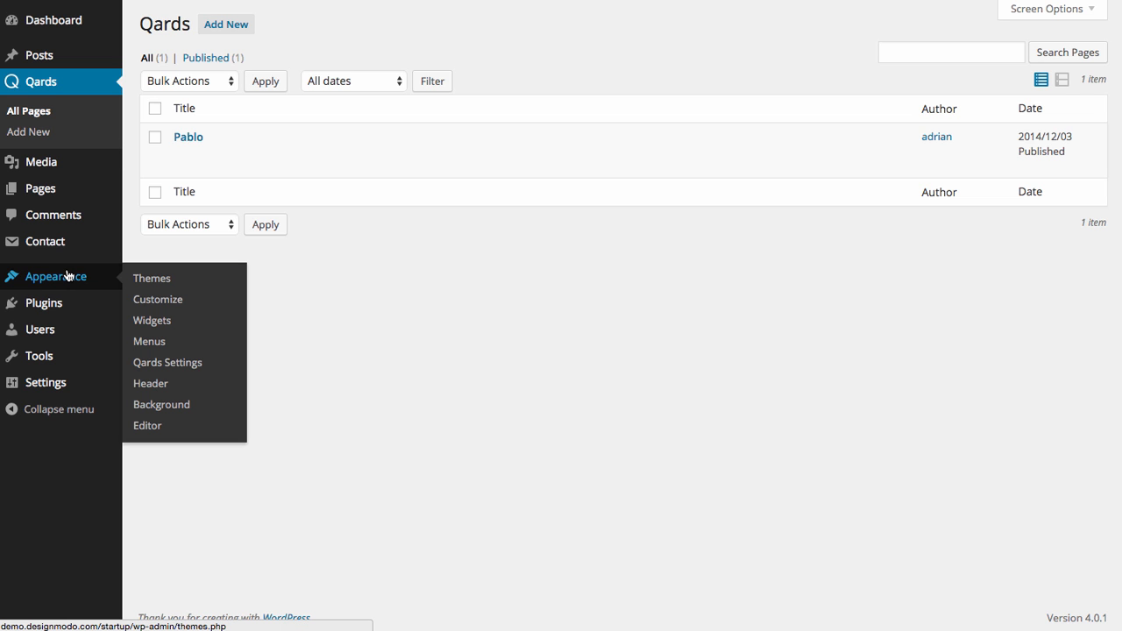
Open Appearance > Qards Settings and reach the Global CSS field
{"action": "left_click", "coordinate": [168, 361]}
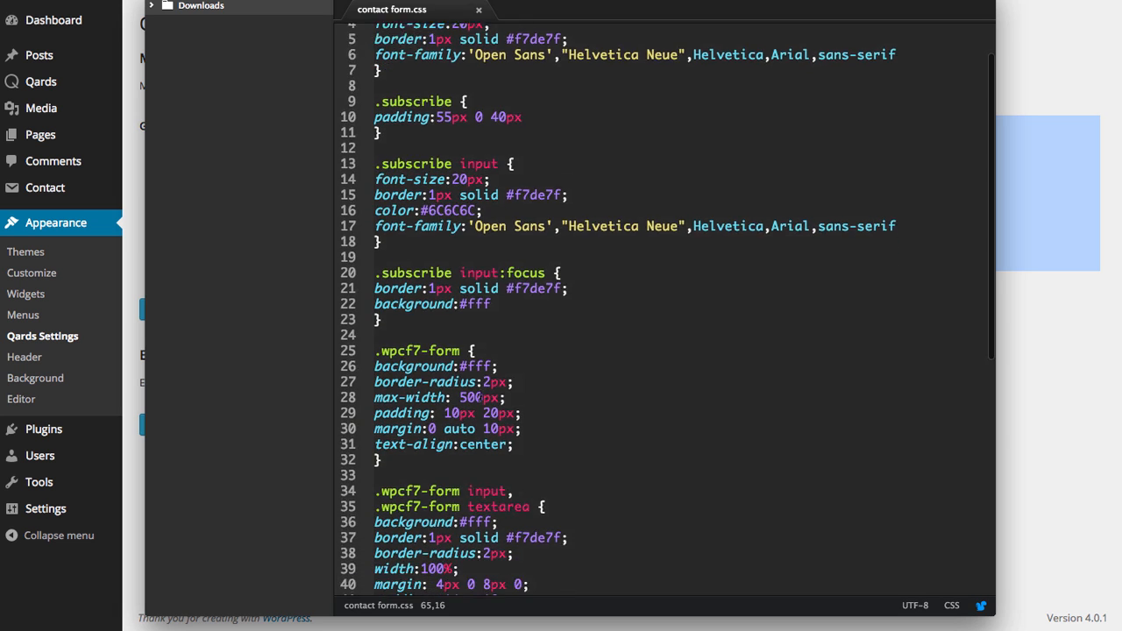
{"action": "scroll", "scroll_direction": "down", "scroll_amount": 3}
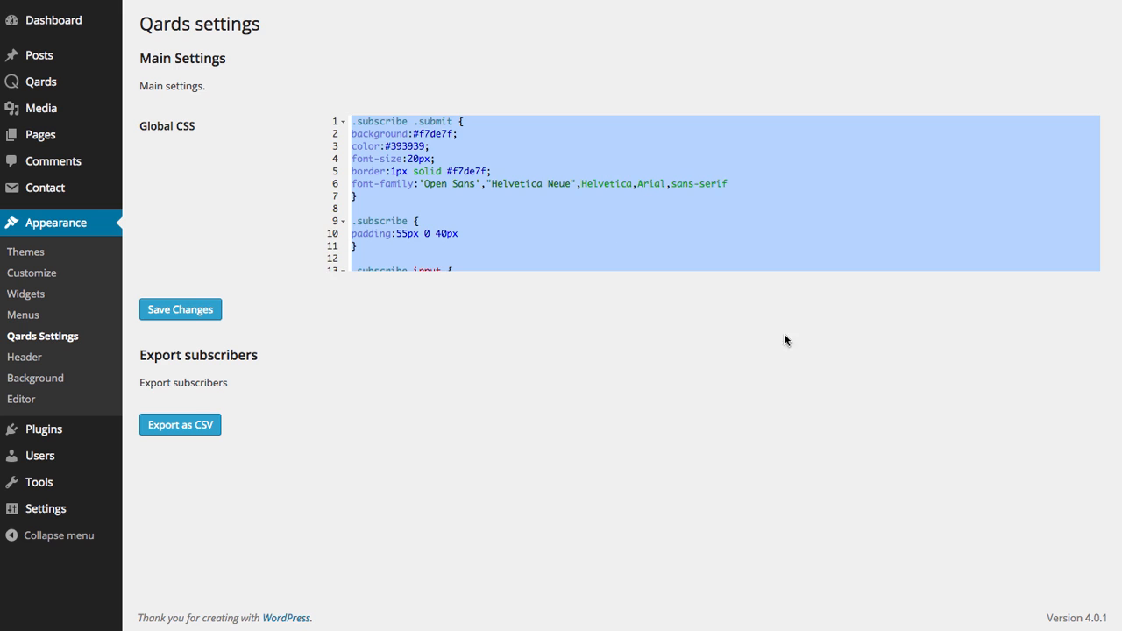
Save the Global CSS with the pasted contact form and wpcf7-form styles
{"action": "scroll", "scroll_direction": "down", "scroll_amount": 3}
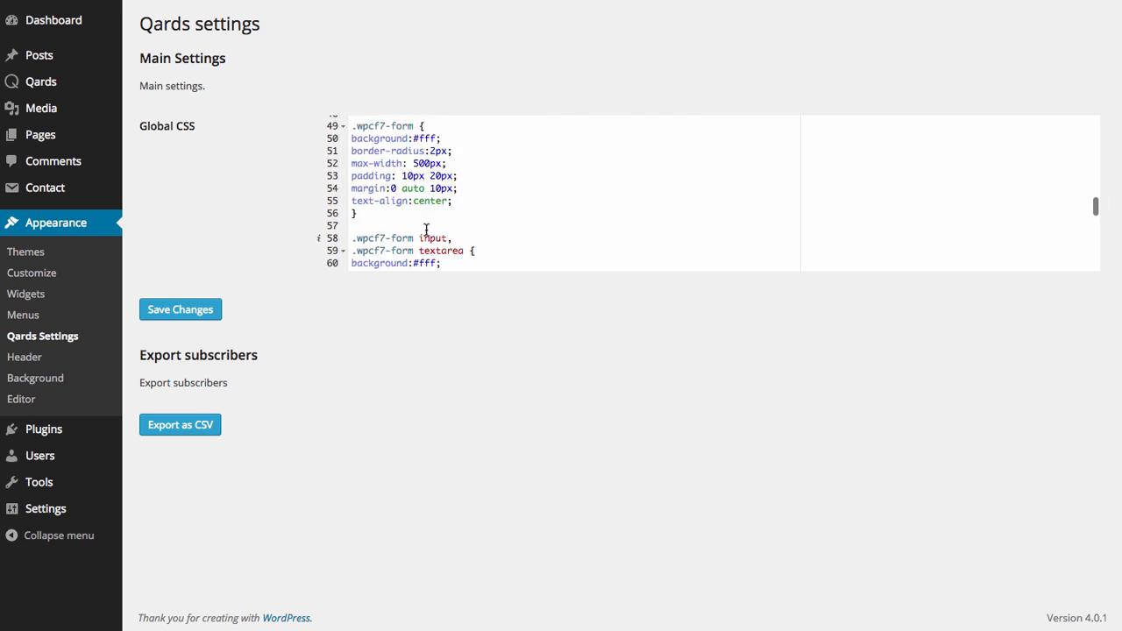
{"action": "left_click", "coordinate": [178, 309]}
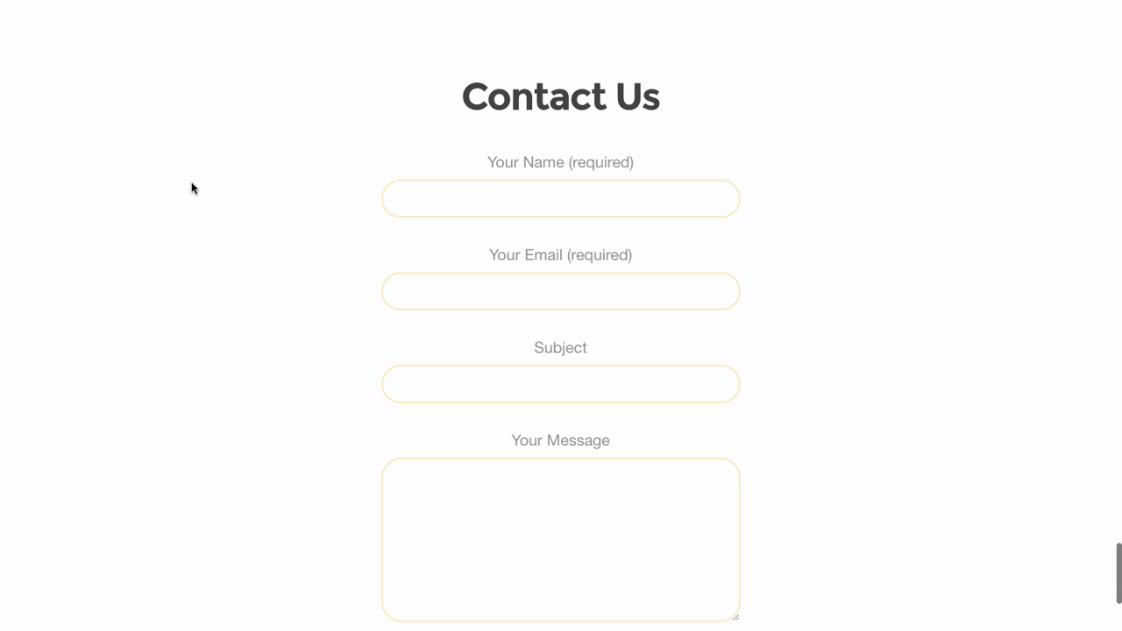
Scroll the Contact Us form to review the yellow-bordered fields and yellow Send button
{"action": "scroll", "scroll_direction": "down", "scroll_amount": 3}
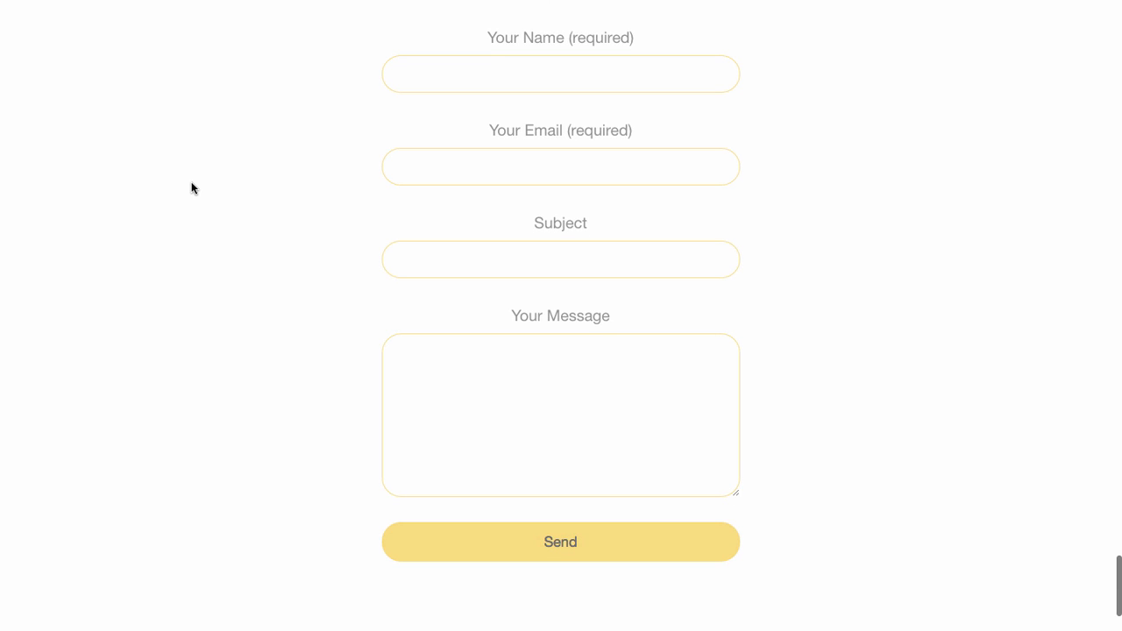